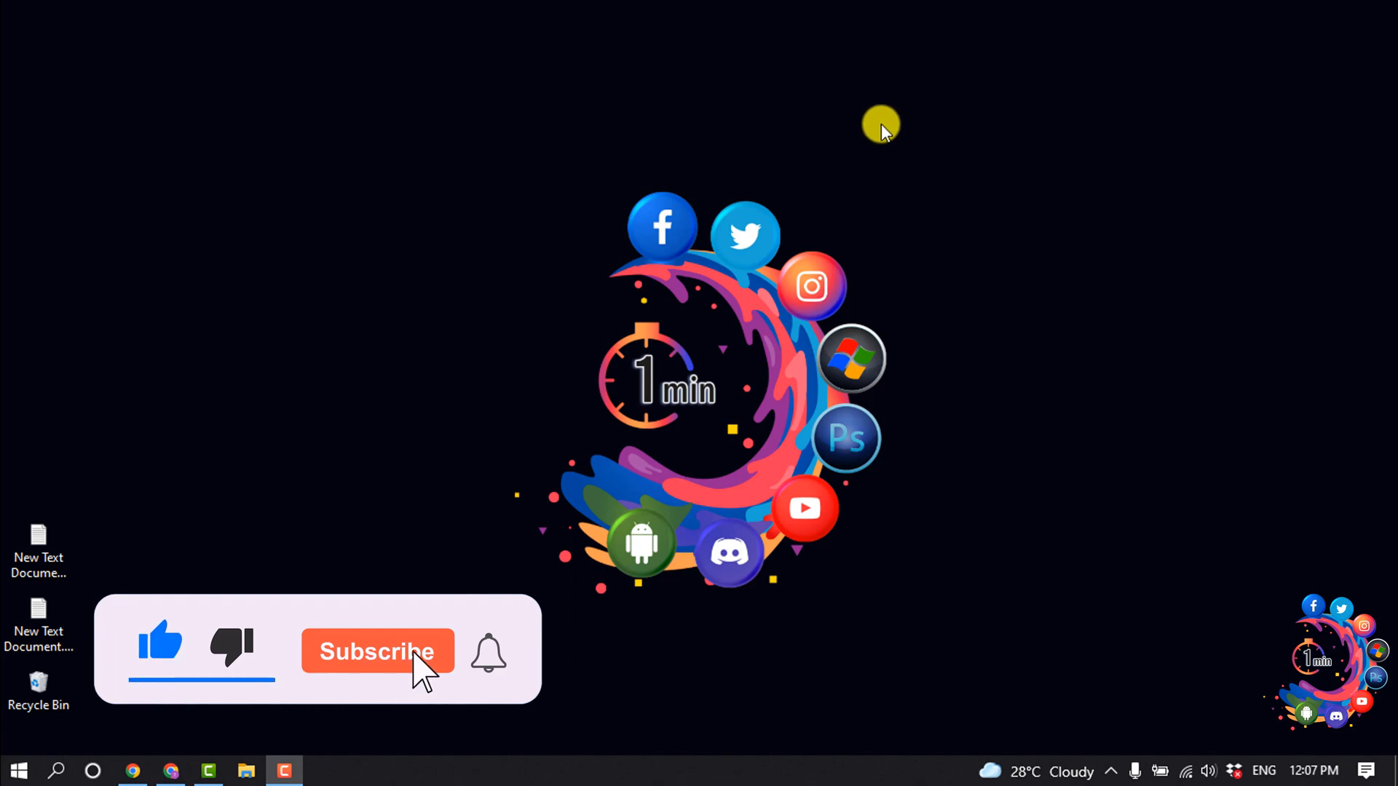
Switch to the Squarespace browser window and navigate to Settings > Permissions for the site
{"action": "left_click", "coordinate": [376, 651]}
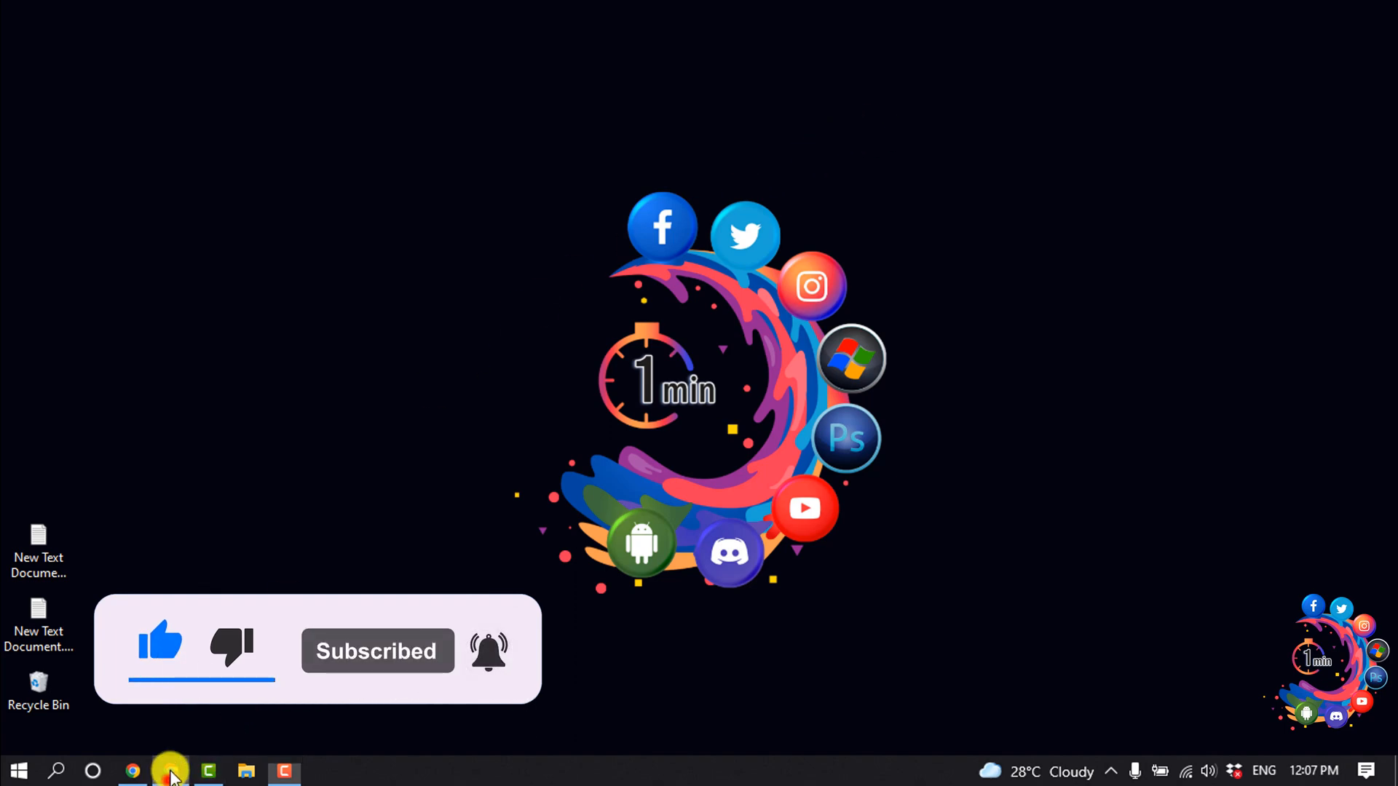
{"action": "left_click", "coordinate": [131, 772]}
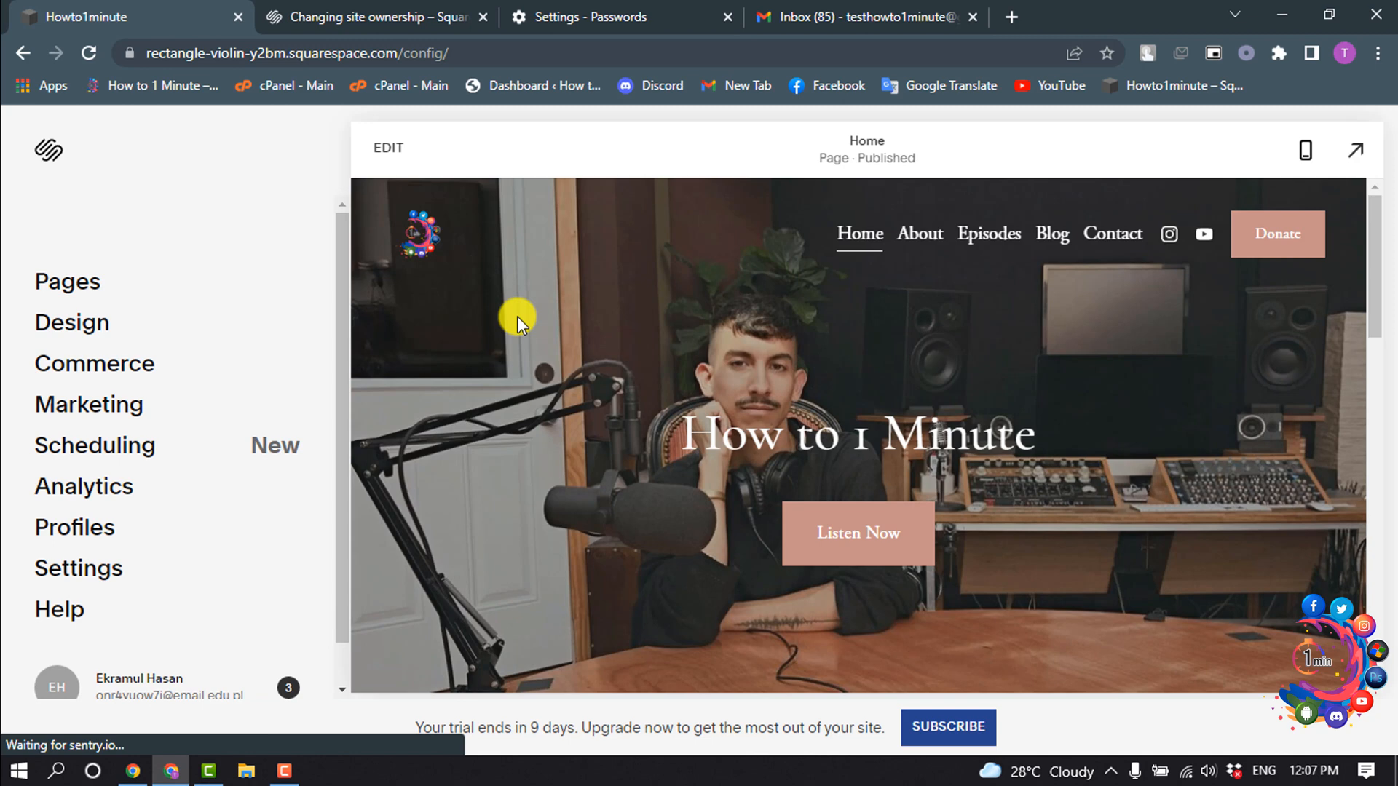
{"action": "mouse_move", "coordinate": [515, 326]}
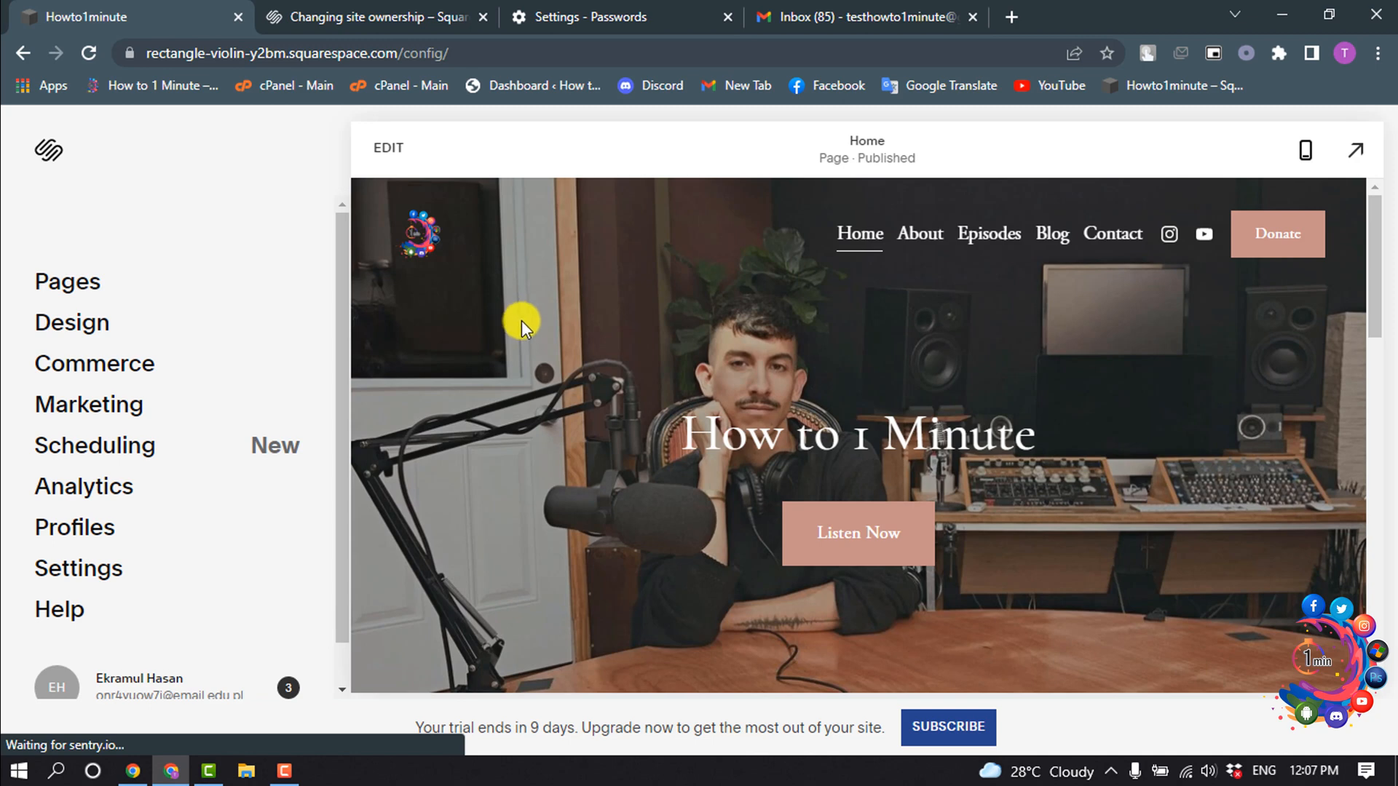
{"action": "mouse_move", "coordinate": [521, 320]}
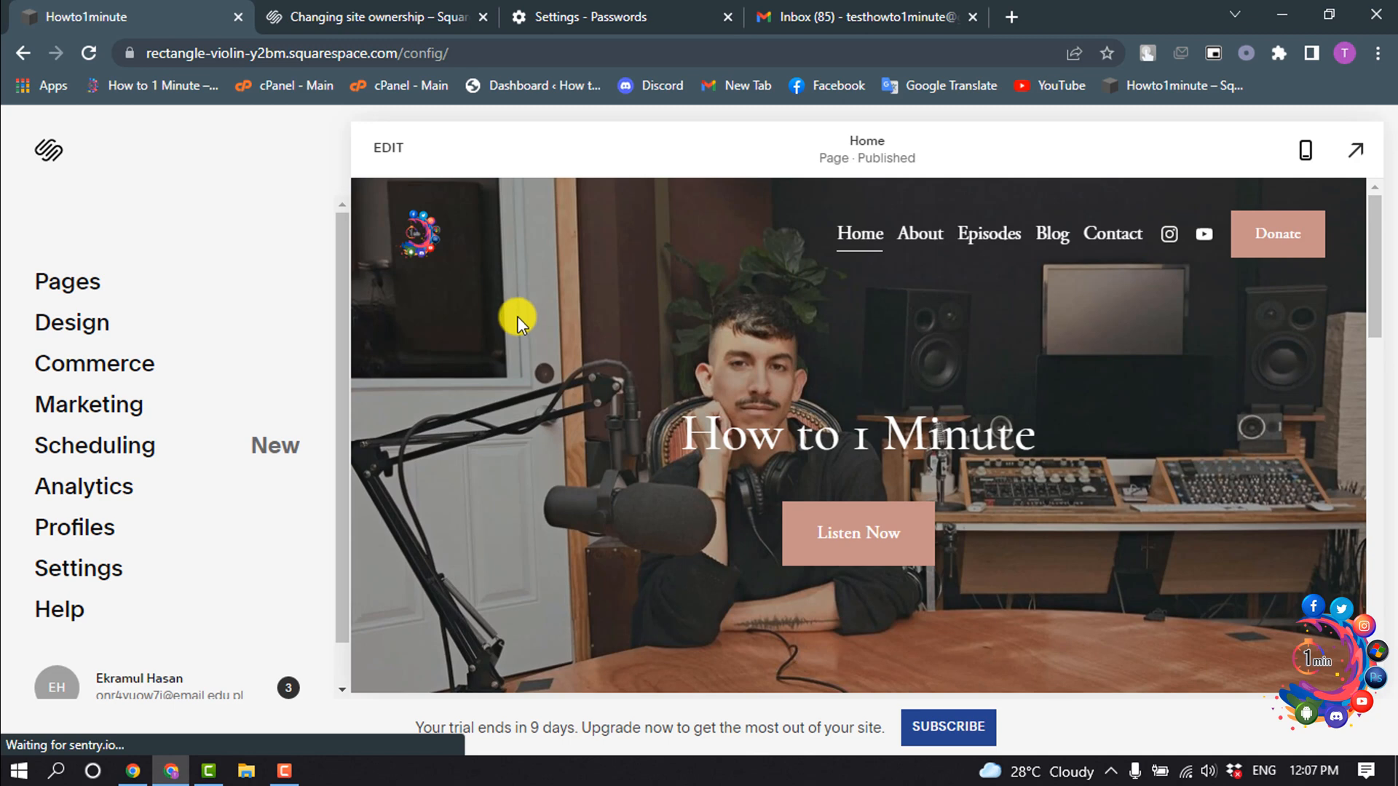
{"action": "mouse_move", "coordinate": [200, 418]}
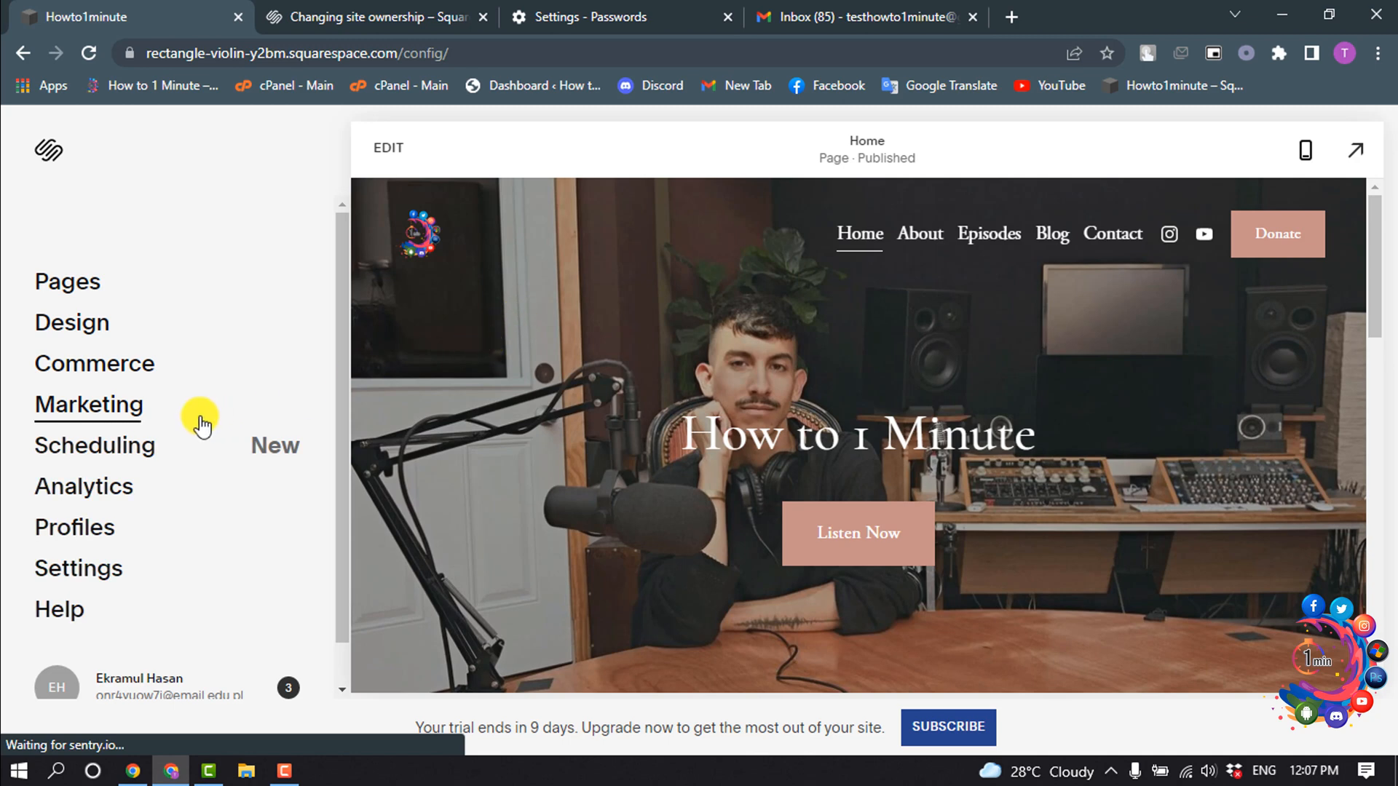
{"action": "left_click", "coordinate": [77, 567]}
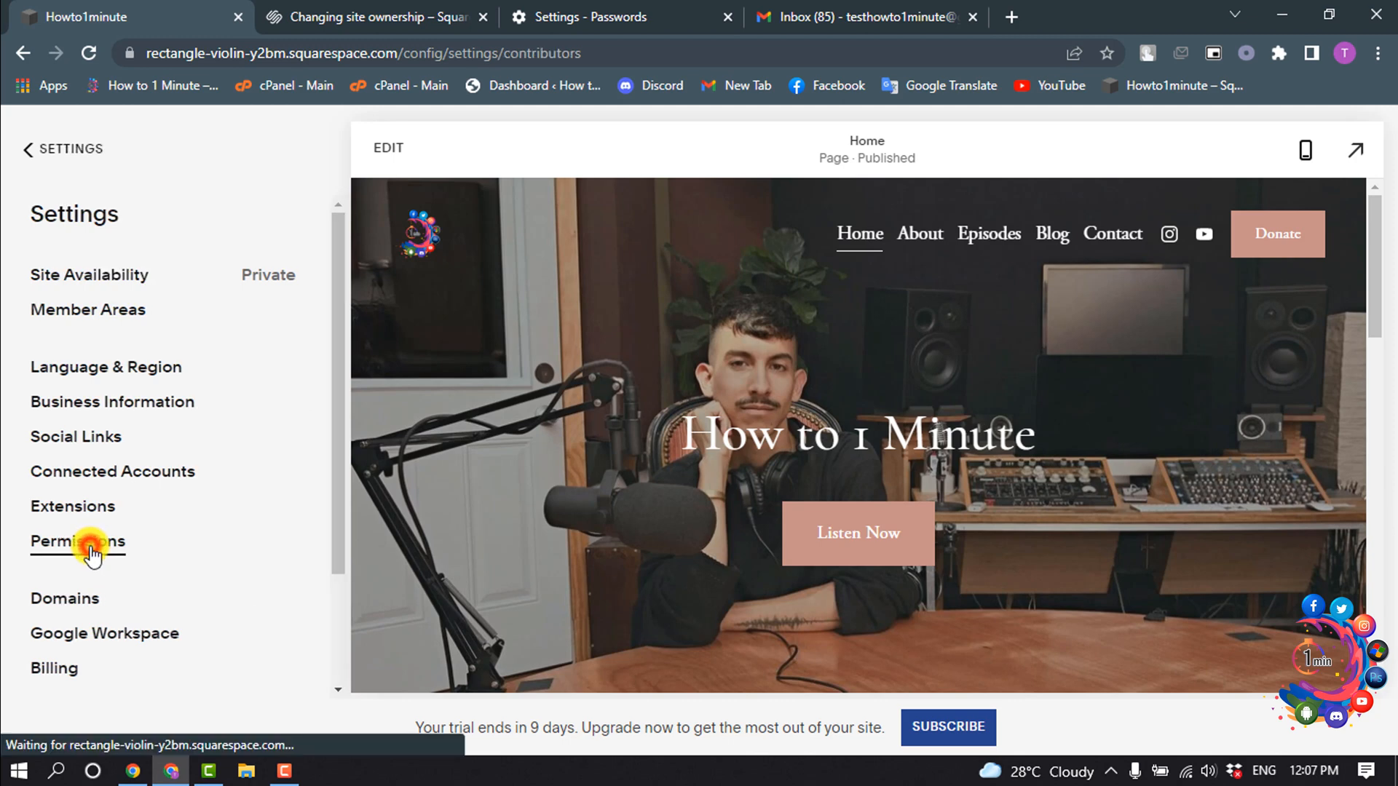
{"action": "left_click", "coordinate": [77, 542]}
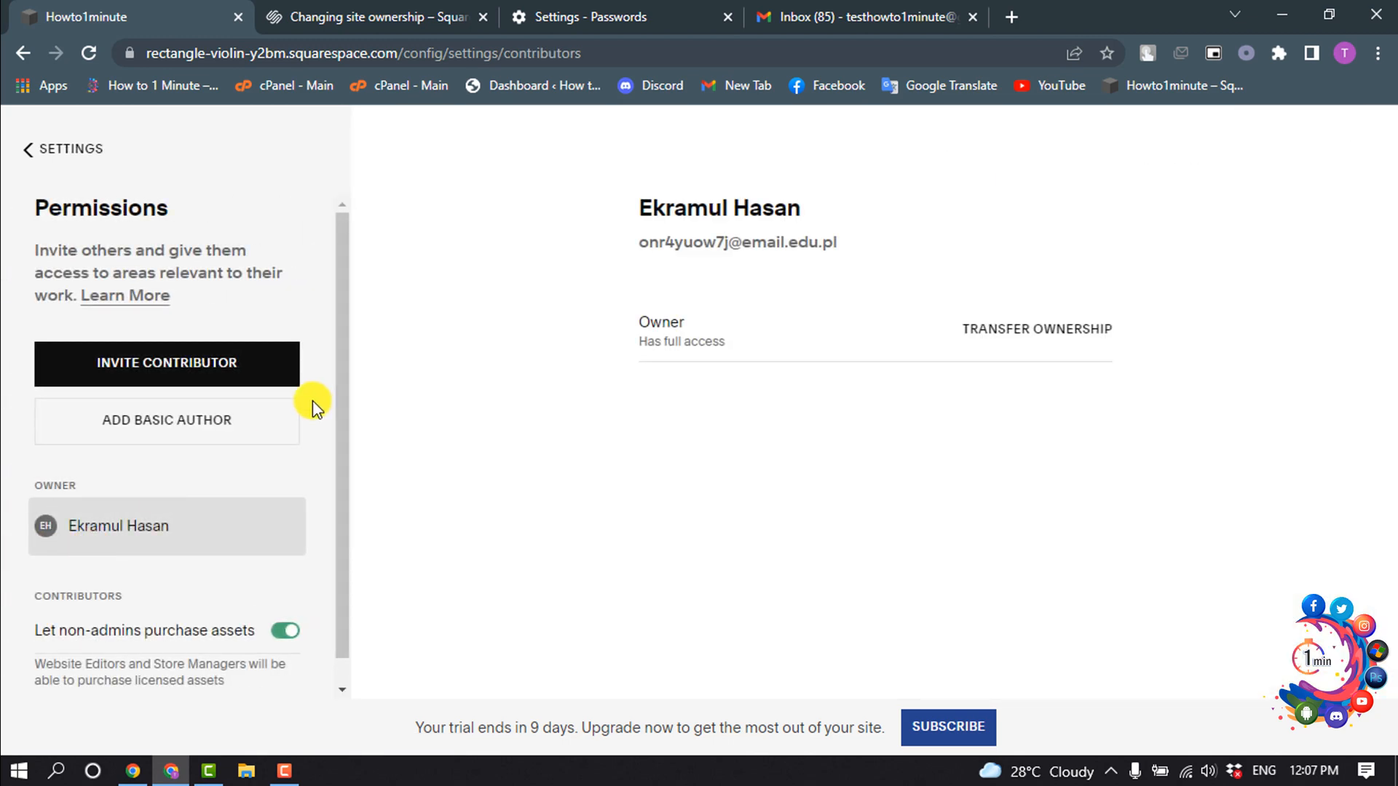
{"action": "mouse_move", "coordinate": [166, 363]}
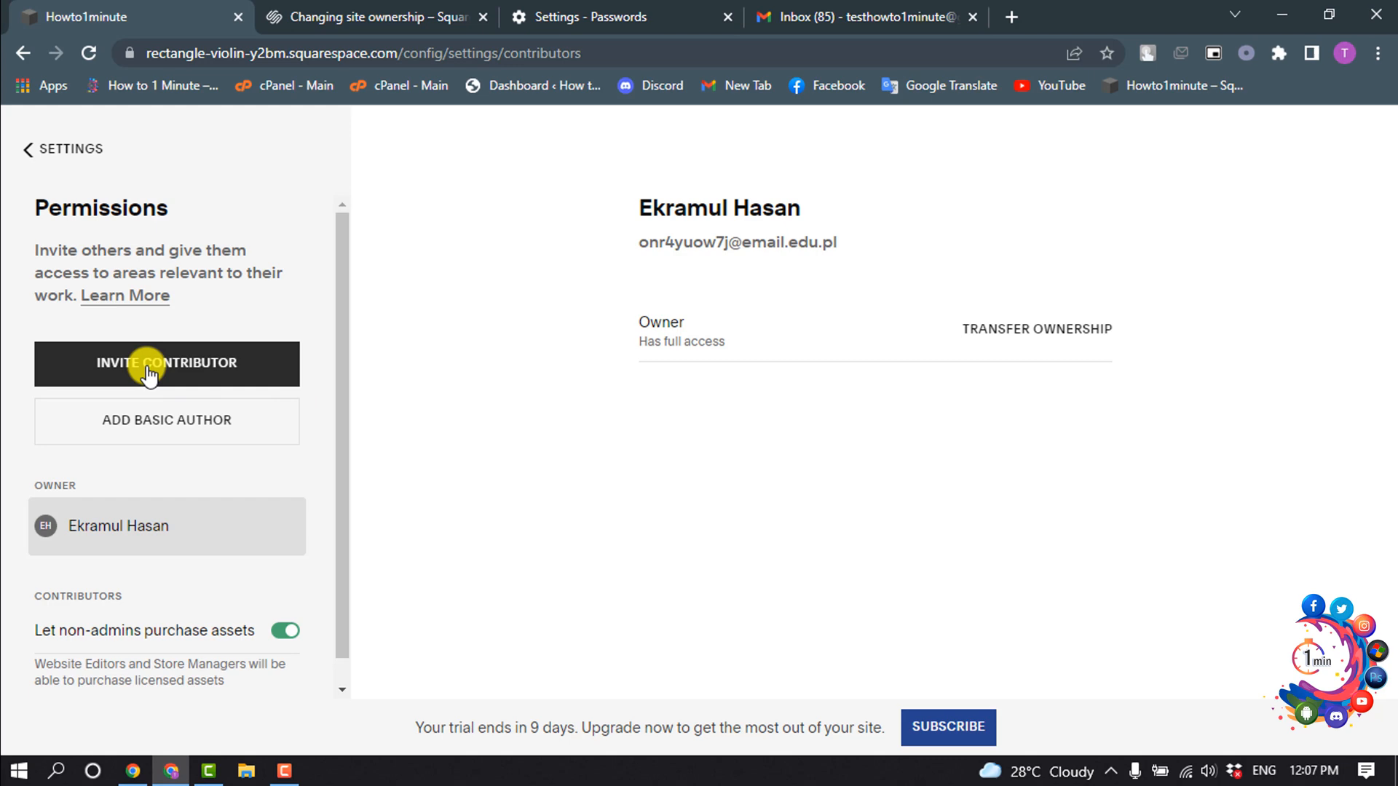
{"action": "left_click", "coordinate": [166, 364]}
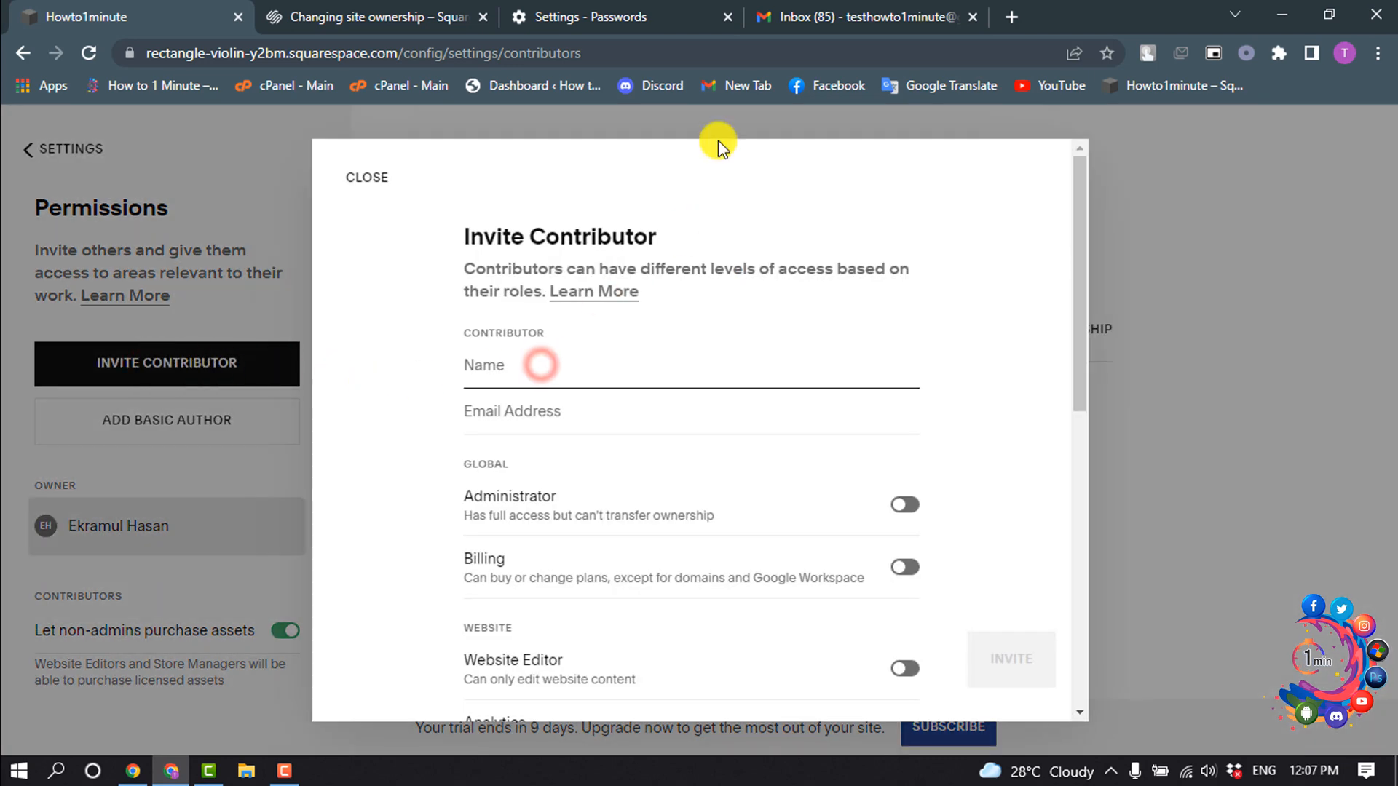
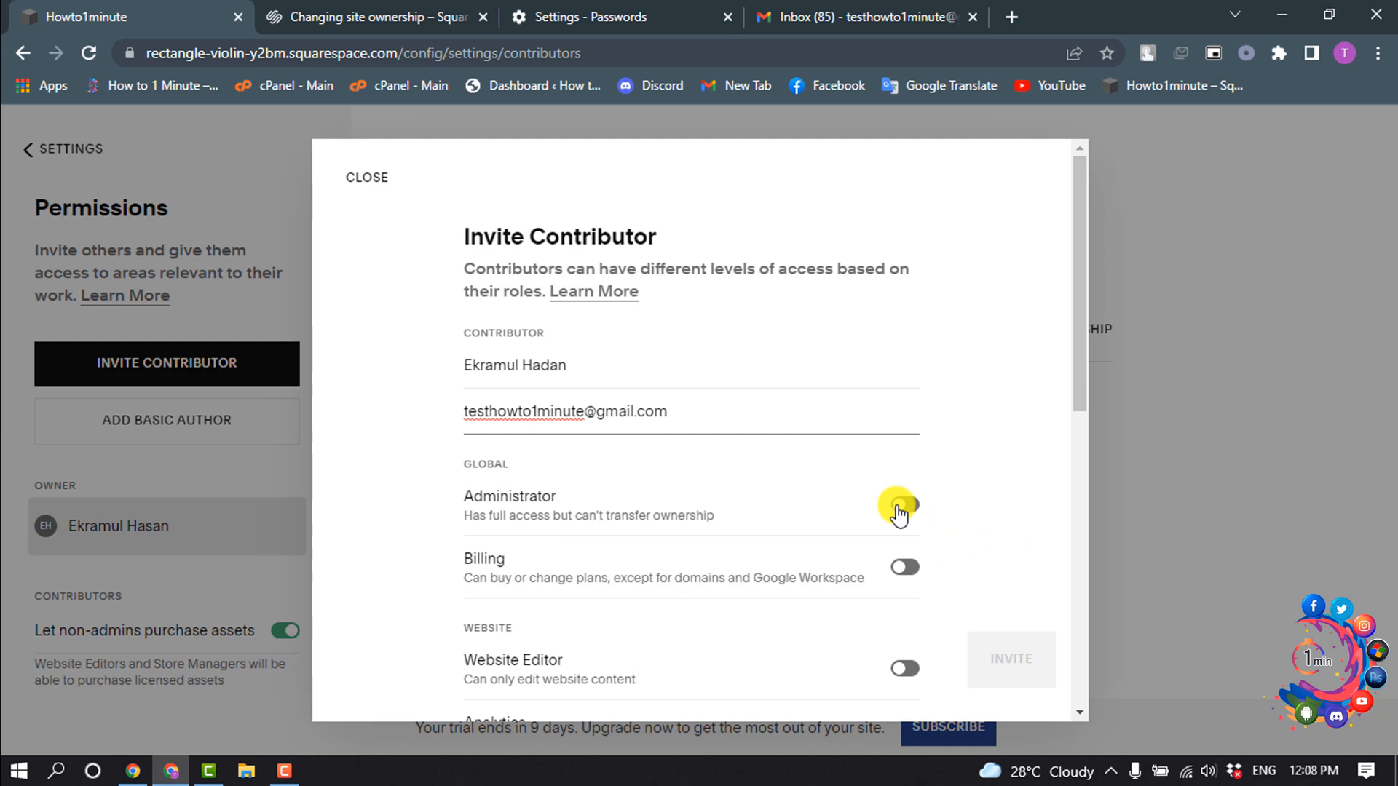
{"action": "left_click", "coordinate": [903, 506]}
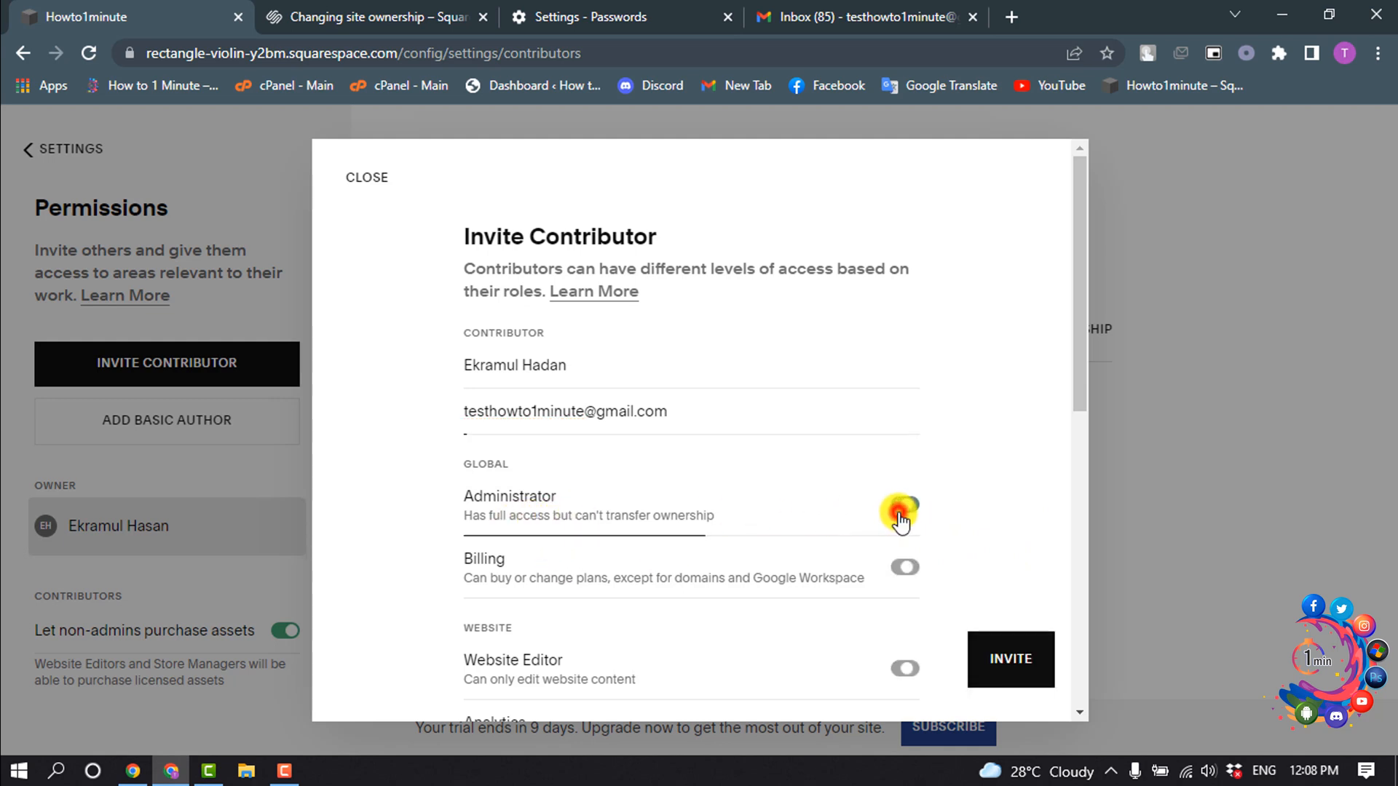
{"action": "left_click", "coordinate": [903, 510]}
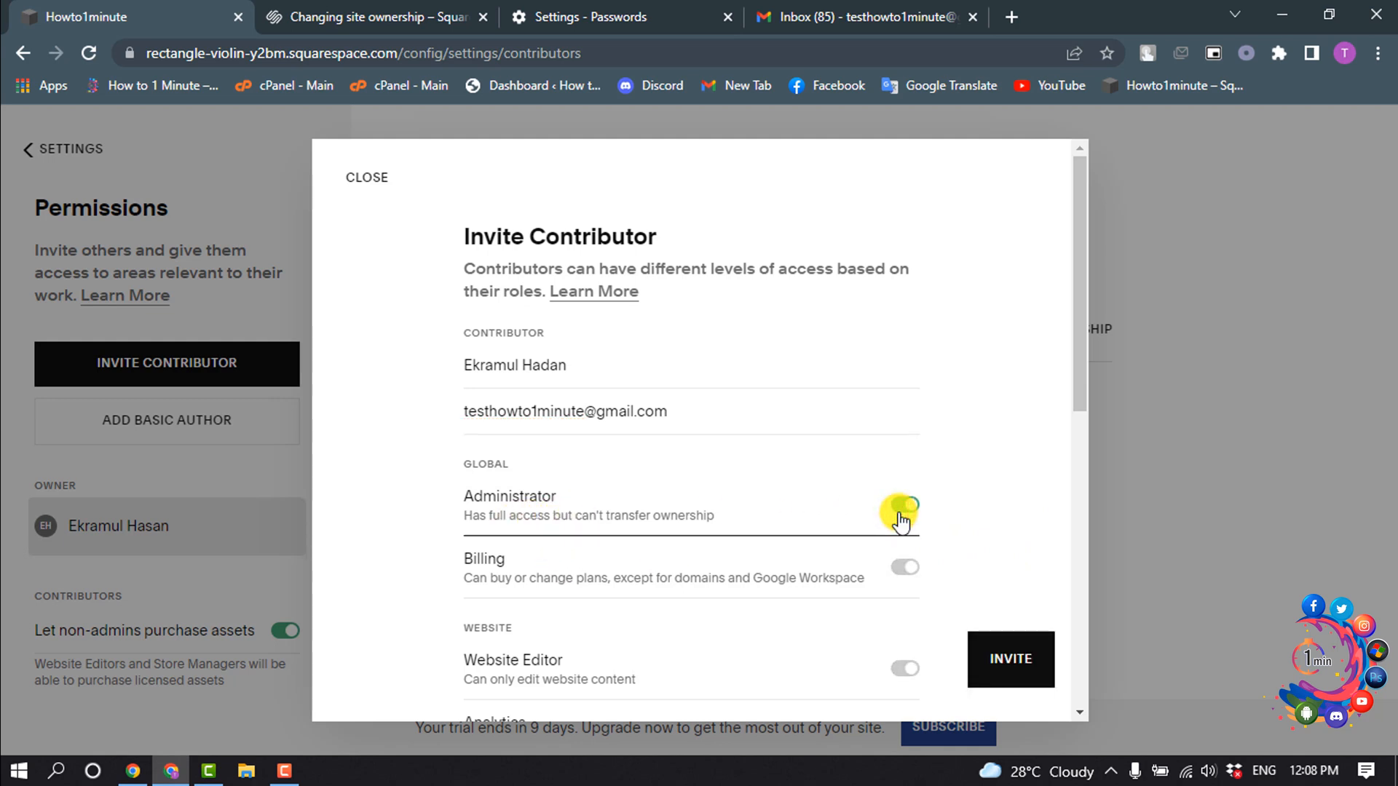
{"action": "left_click", "coordinate": [904, 505]}
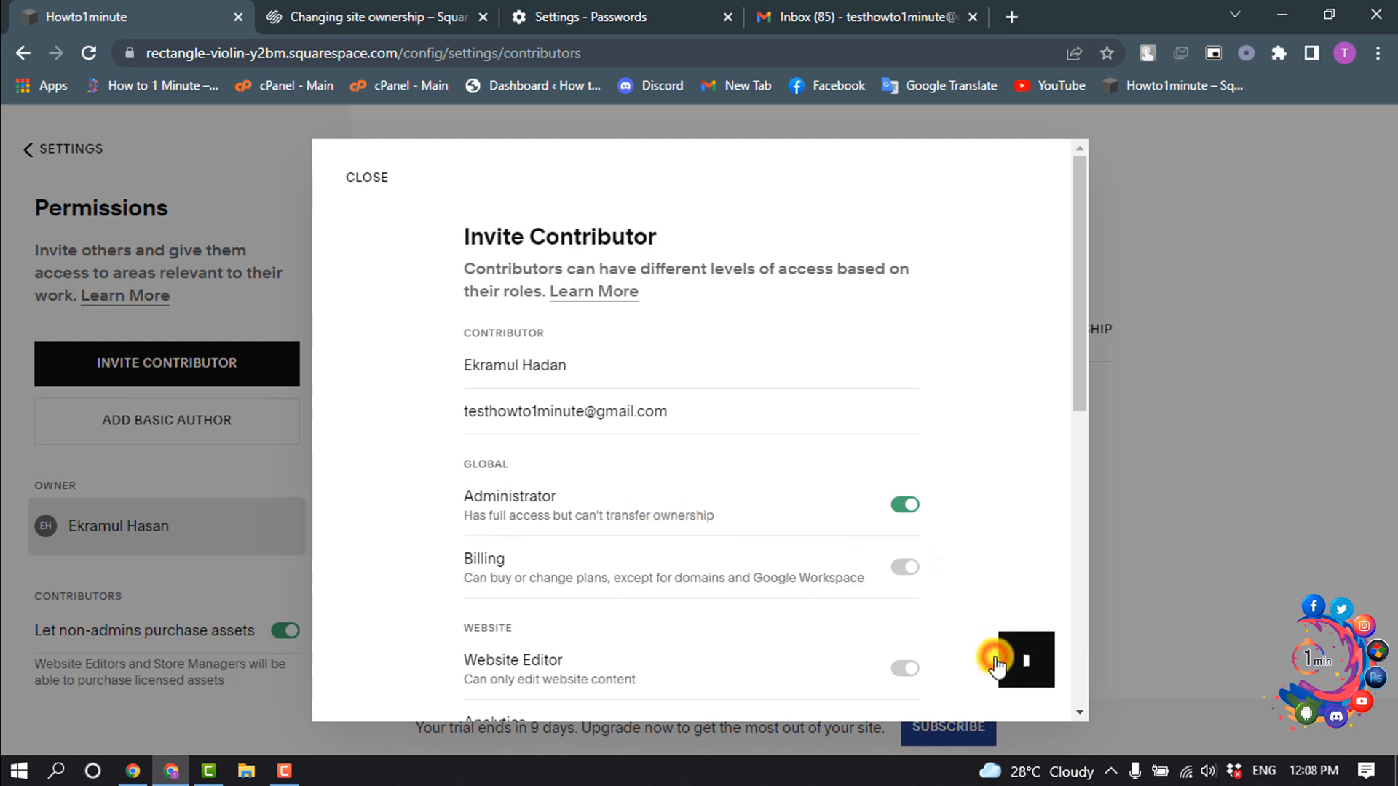
{"action": "left_click", "coordinate": [1021, 659]}
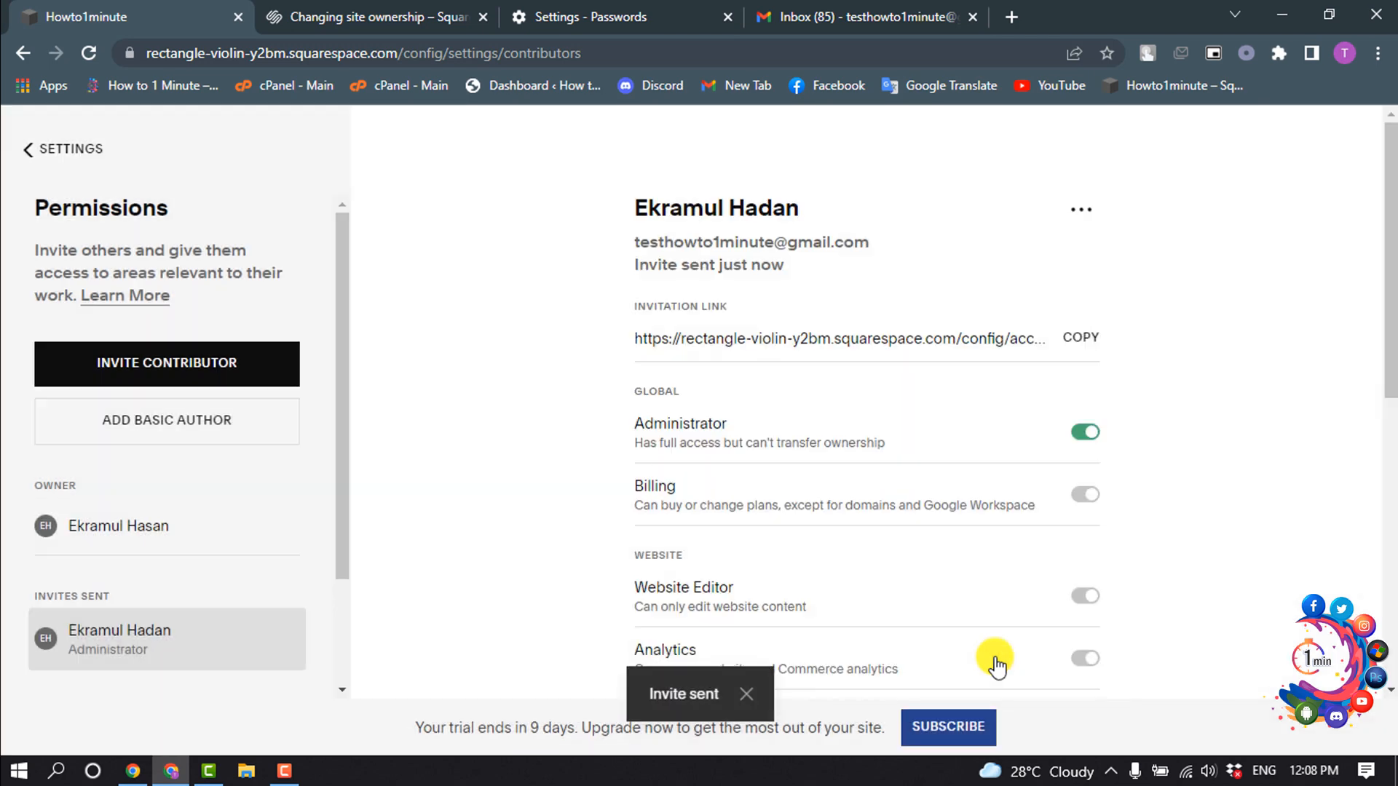
{"action": "mouse_move", "coordinate": [667, 696]}
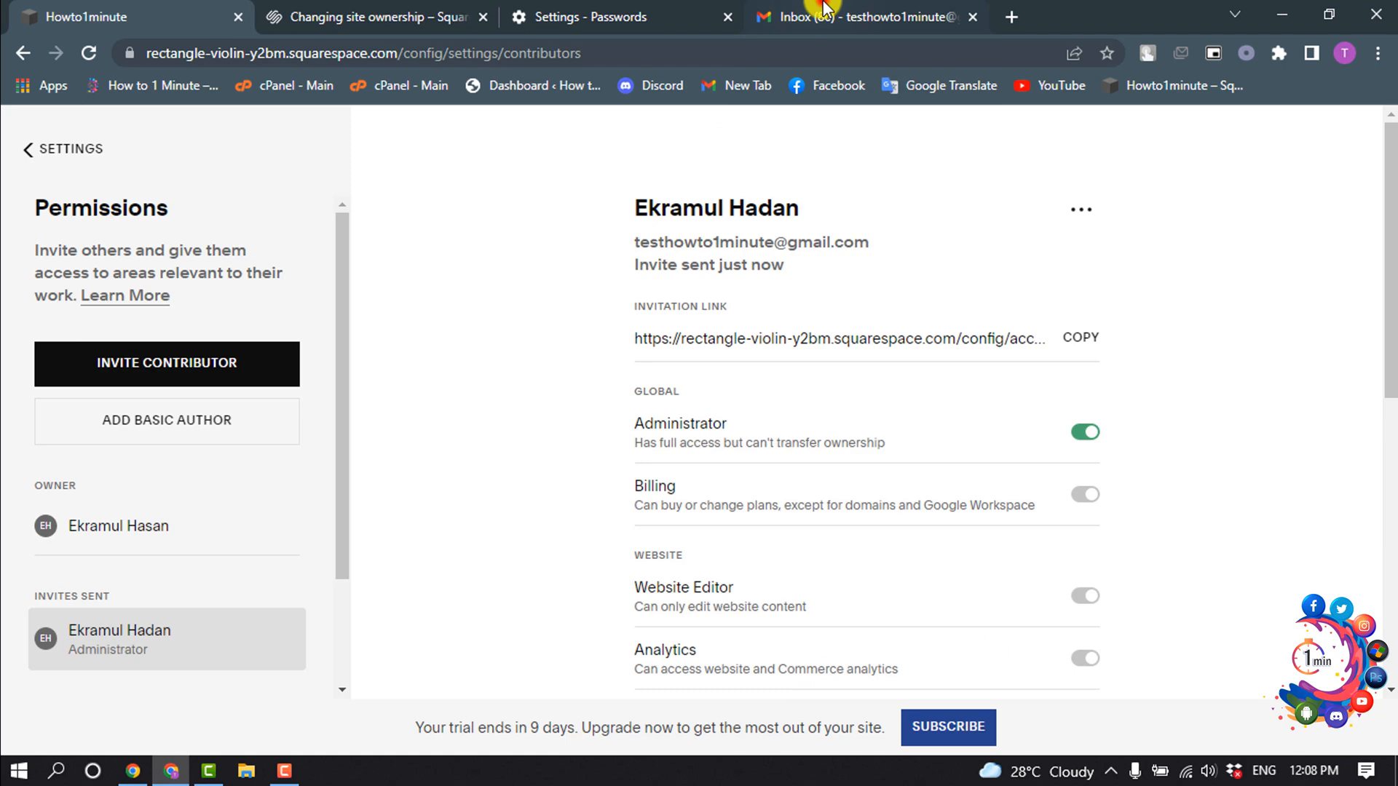
{"action": "left_click", "coordinate": [861, 17]}
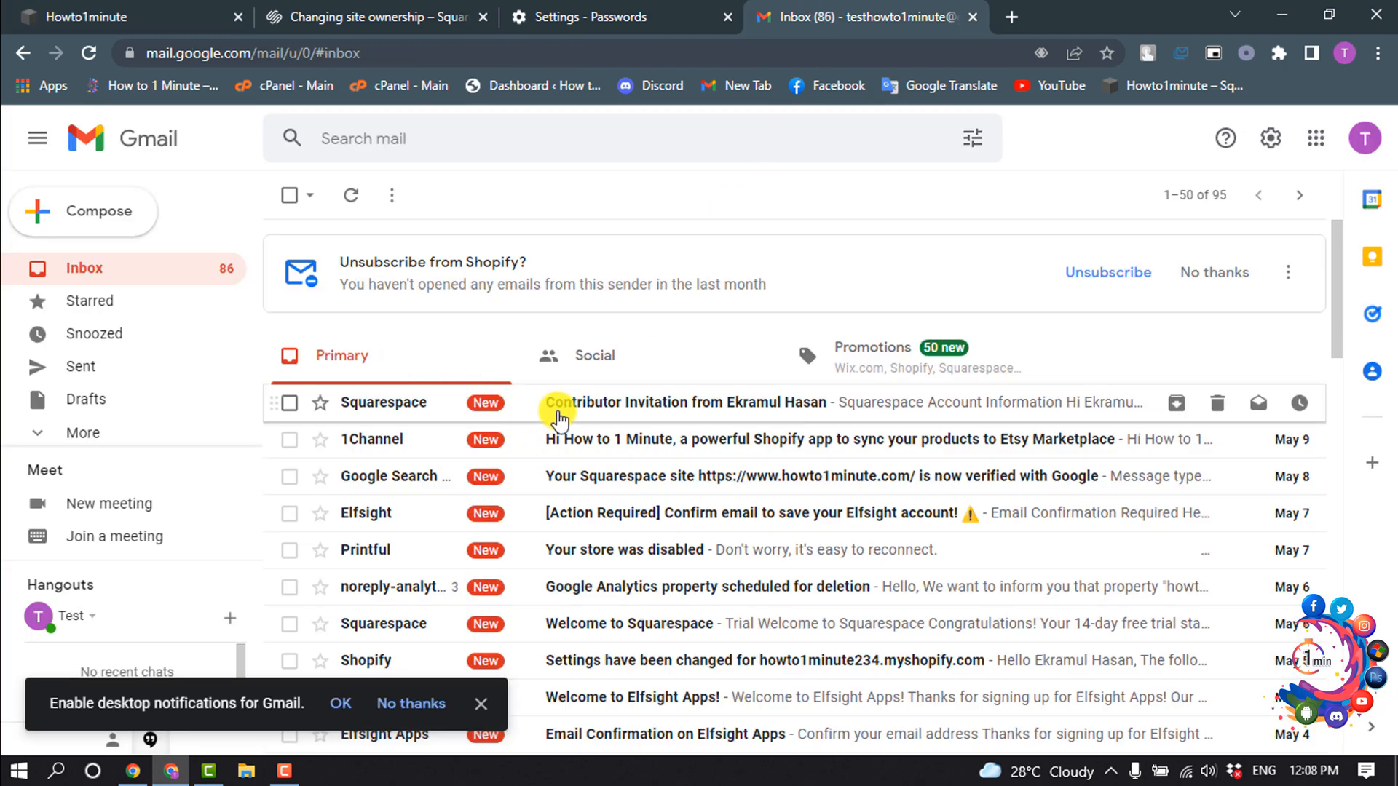
Accept the Squarespace invitation from the Gmail email and acknowledge the 'Unable to Accept Invitation' notice
{"action": "left_click", "coordinate": [677, 402]}
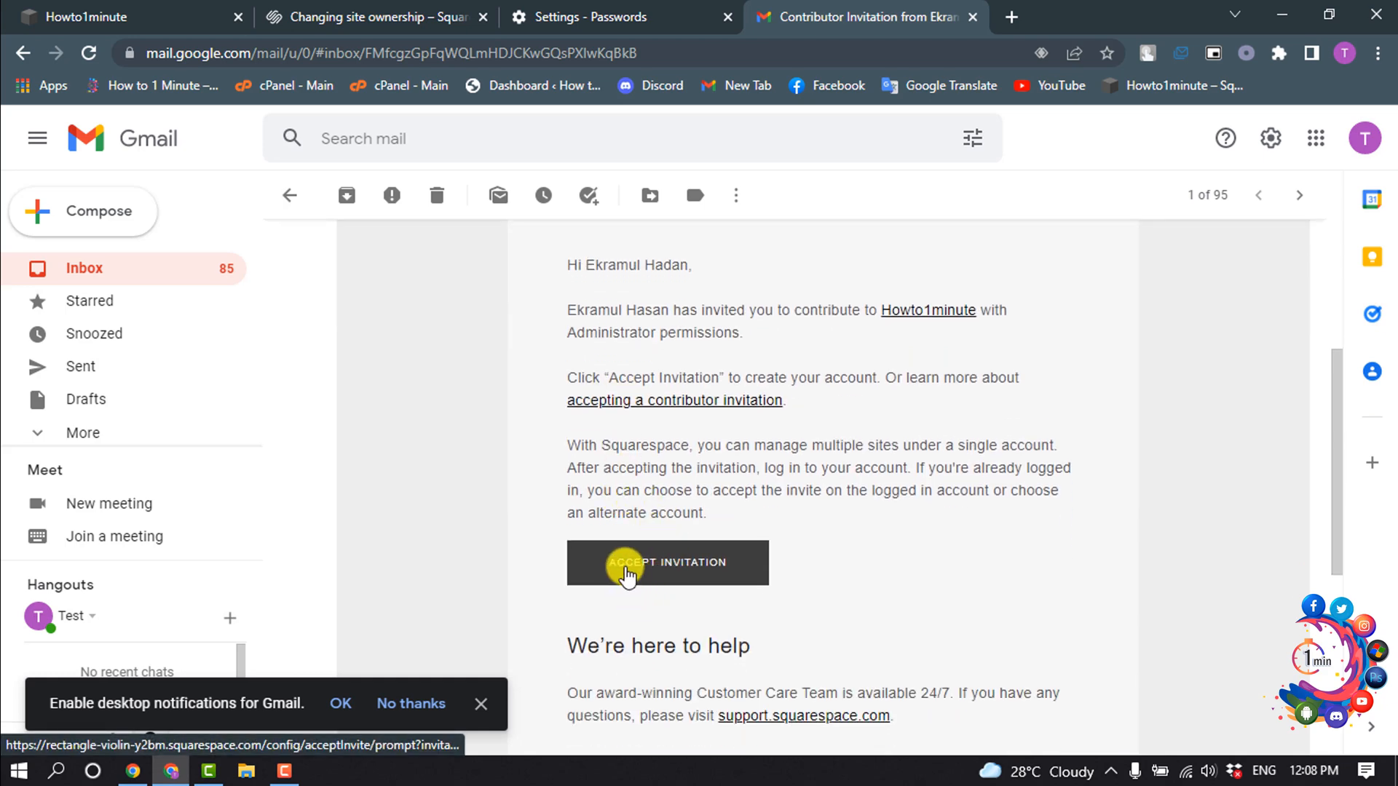
{"action": "left_click", "coordinate": [667, 562]}
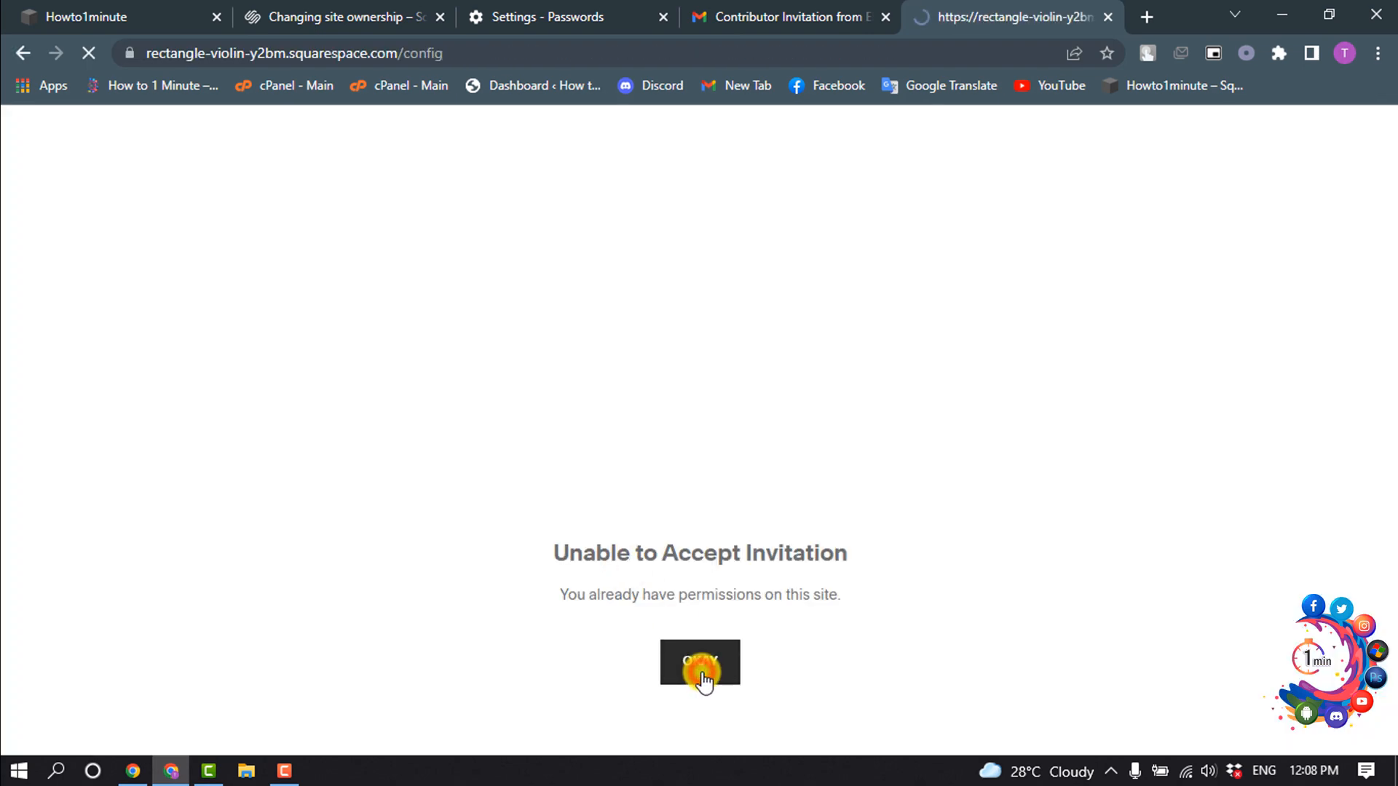
{"action": "left_click", "coordinate": [700, 661]}
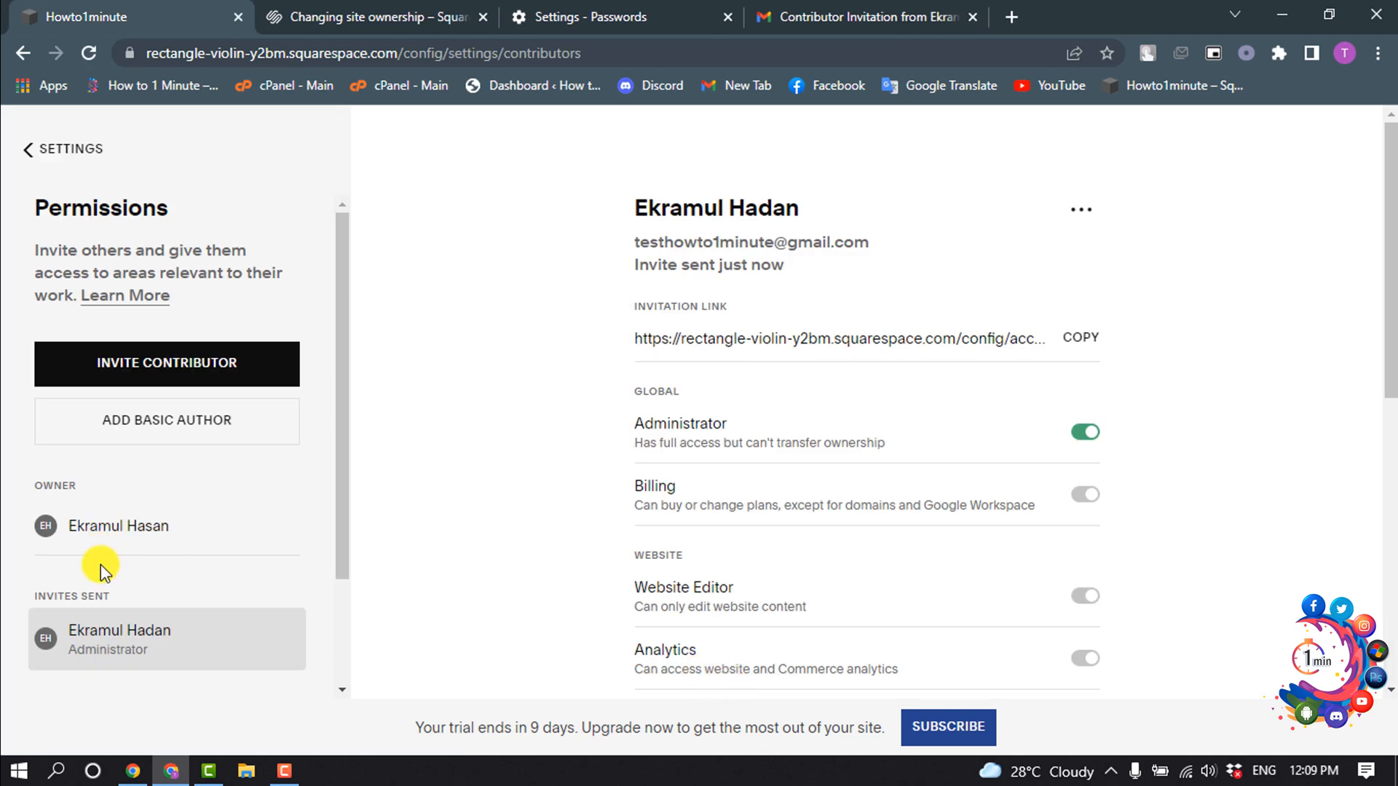
{"action": "mouse_move", "coordinate": [116, 659]}
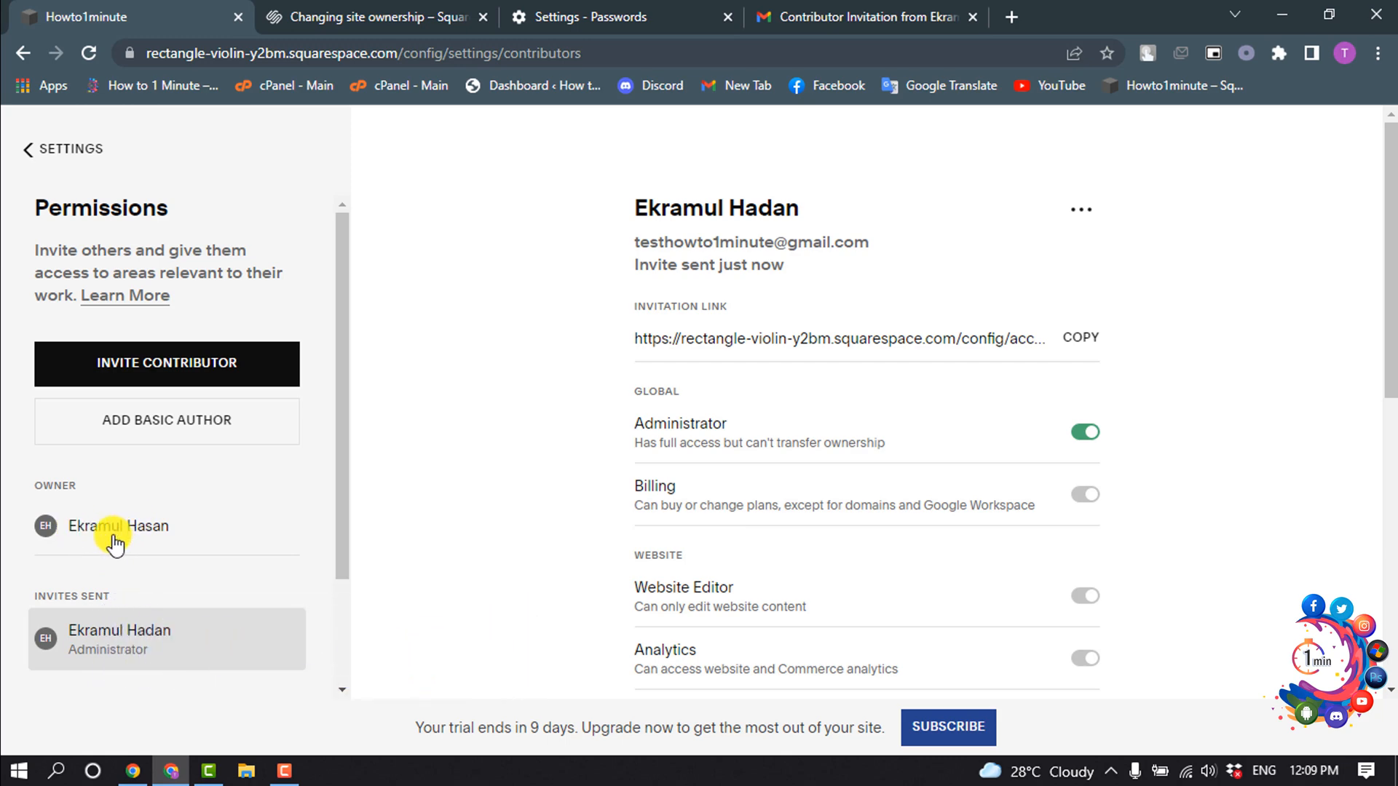
Select the owner's name under Owner to show their full-access details
{"action": "left_click", "coordinate": [118, 526]}
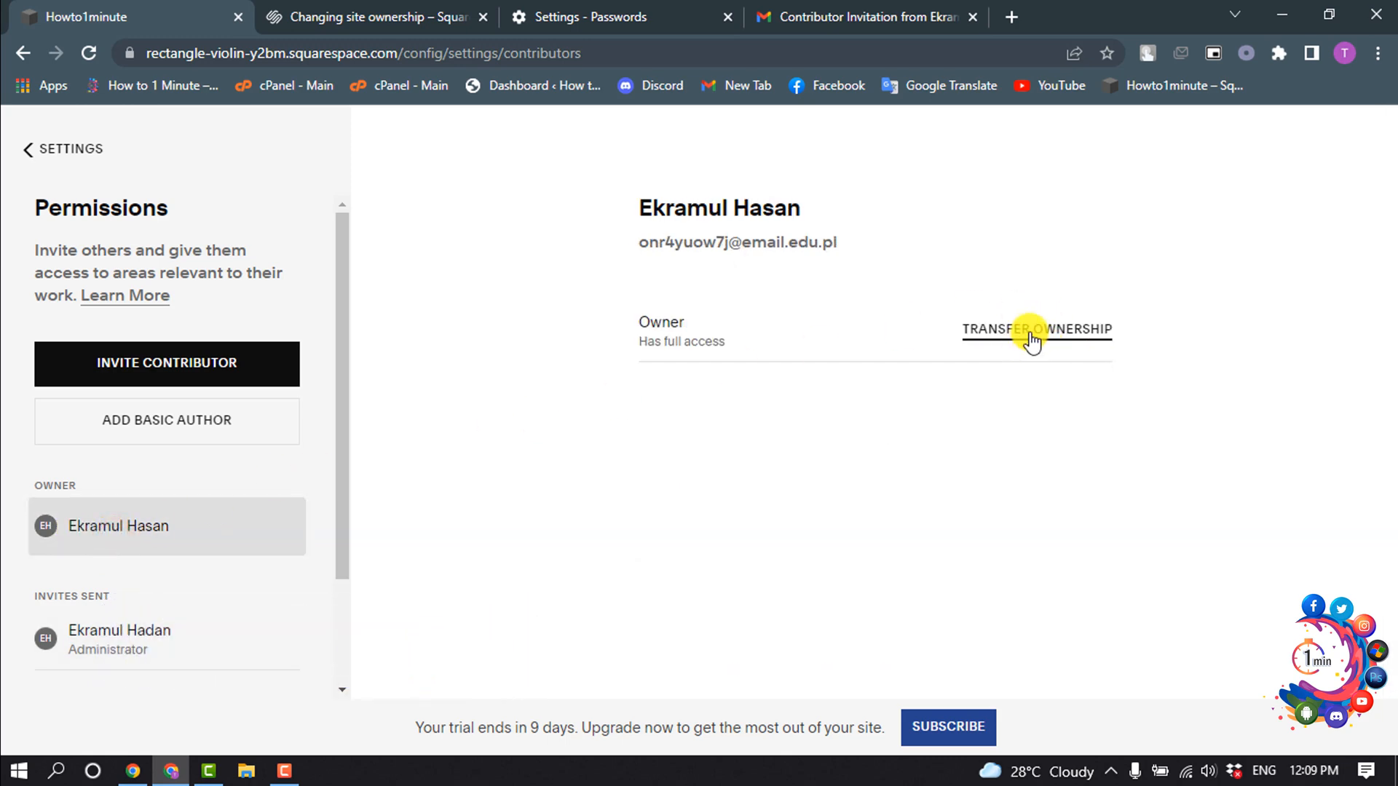
Start Transfer Ownership and verify identity with the saved password to reach the new-owner selection dialog
{"action": "left_click", "coordinate": [1035, 329]}
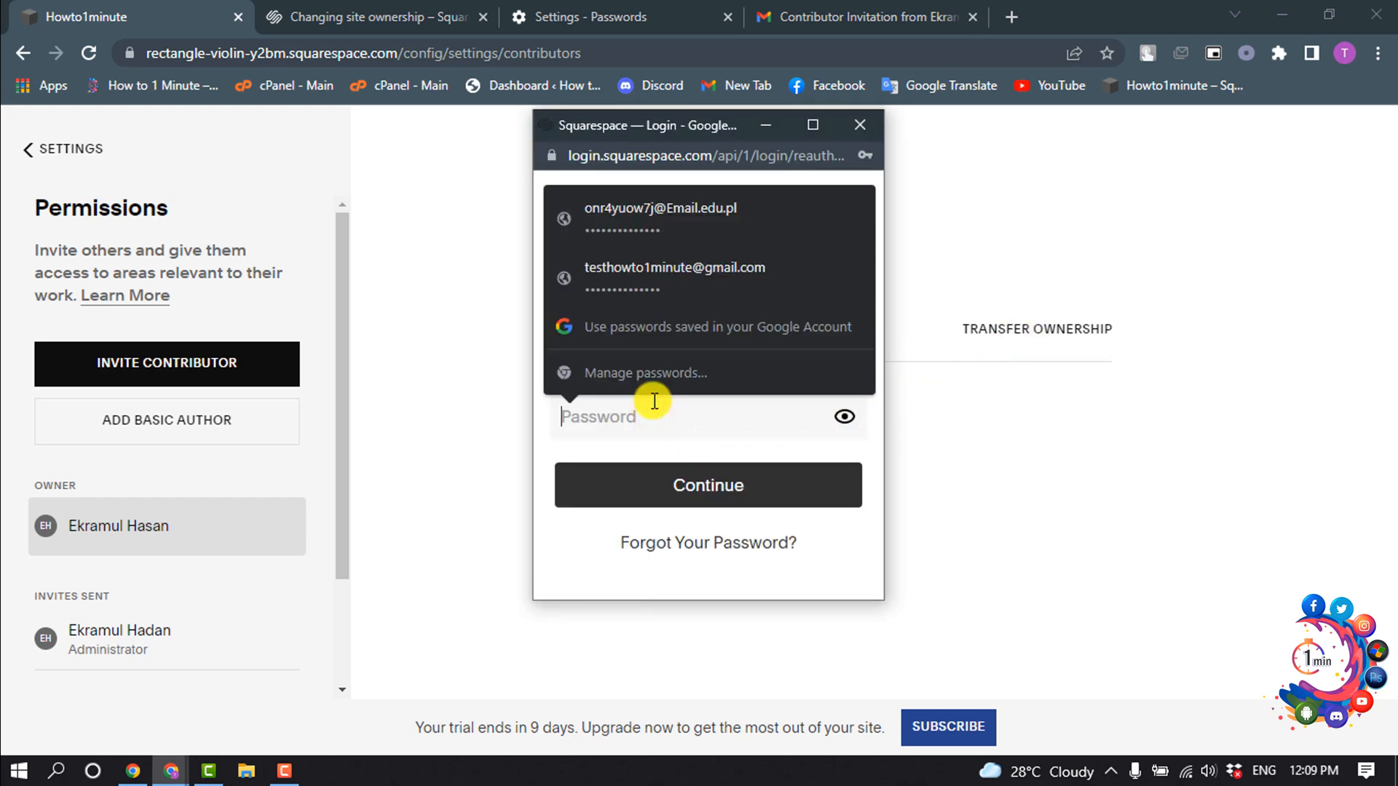
{"action": "left_click", "coordinate": [660, 217]}
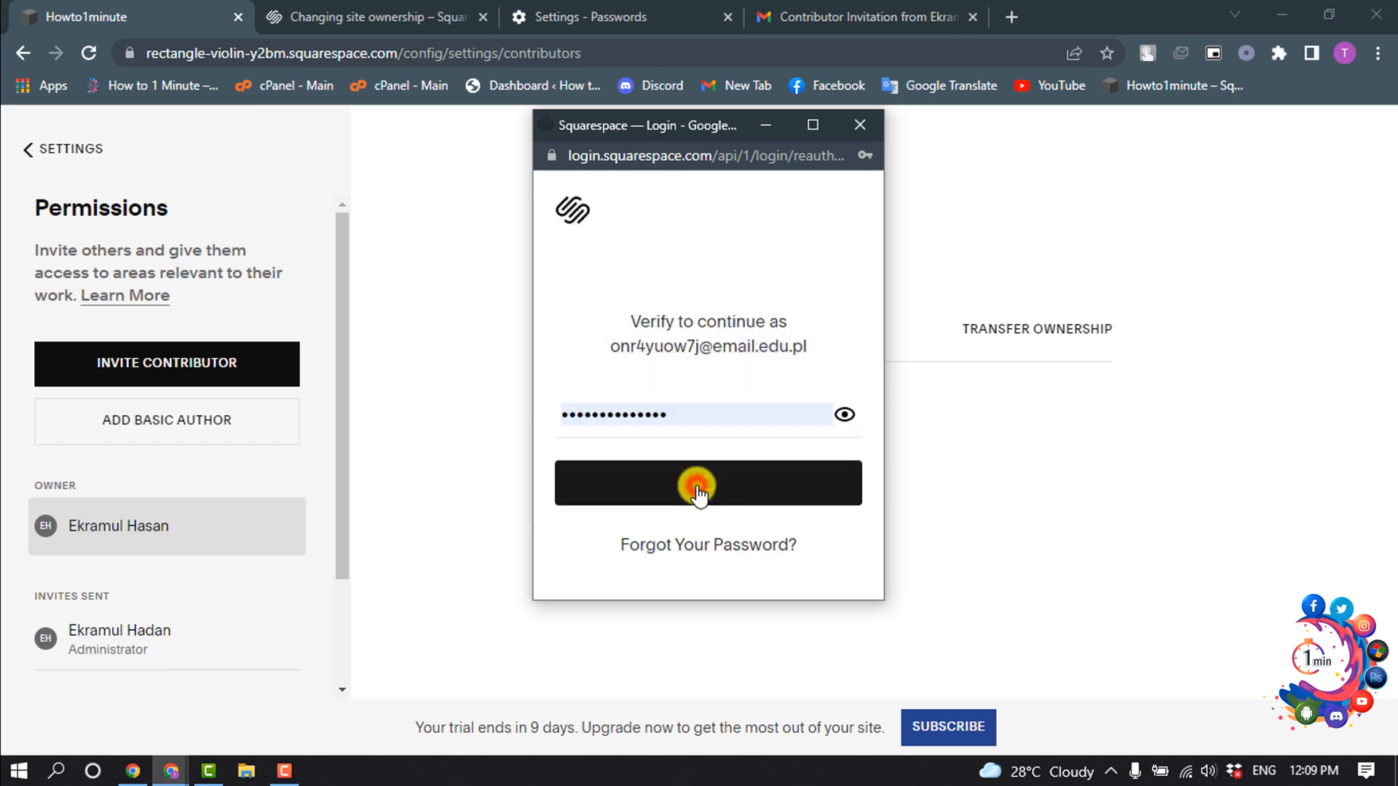
{"action": "left_click", "coordinate": [708, 483]}
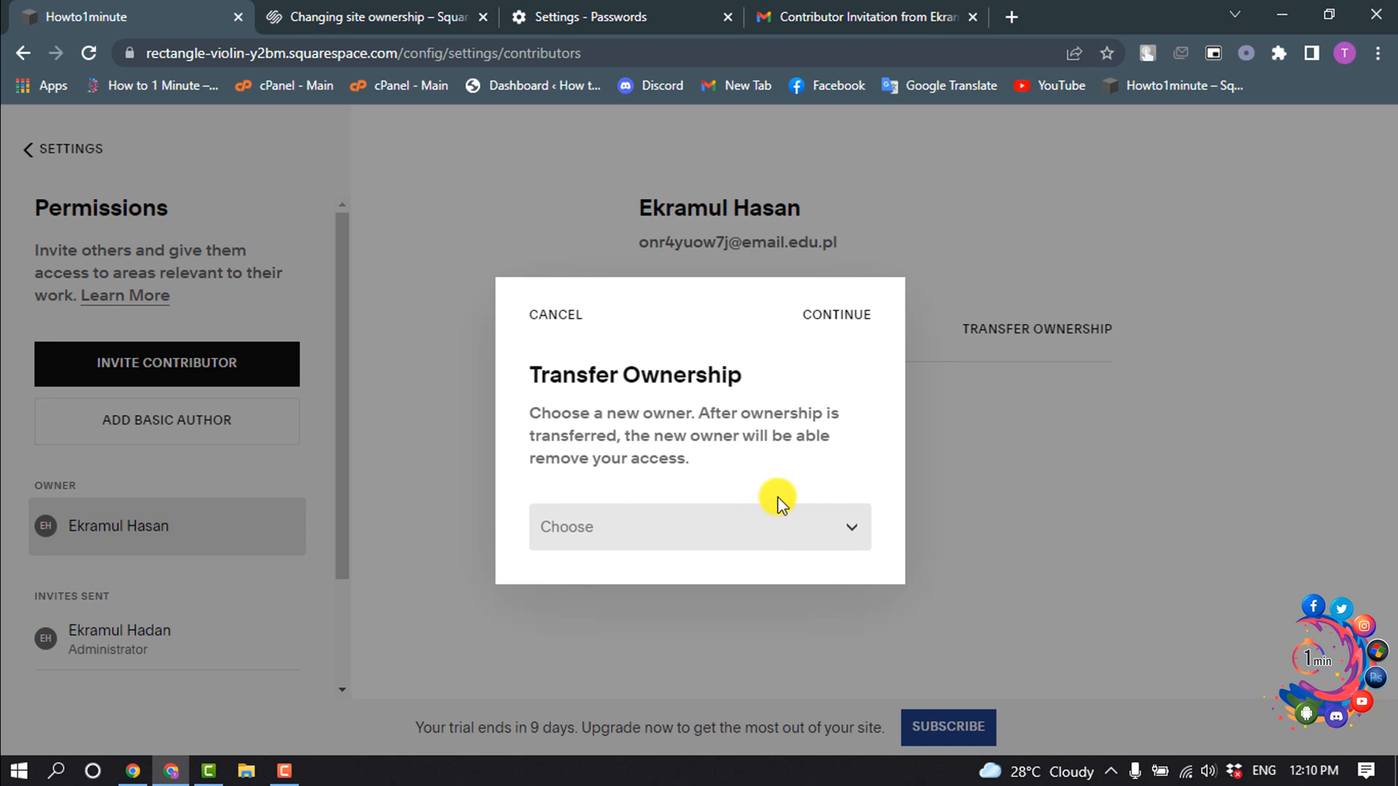
{"action": "mouse_move", "coordinate": [707, 534]}
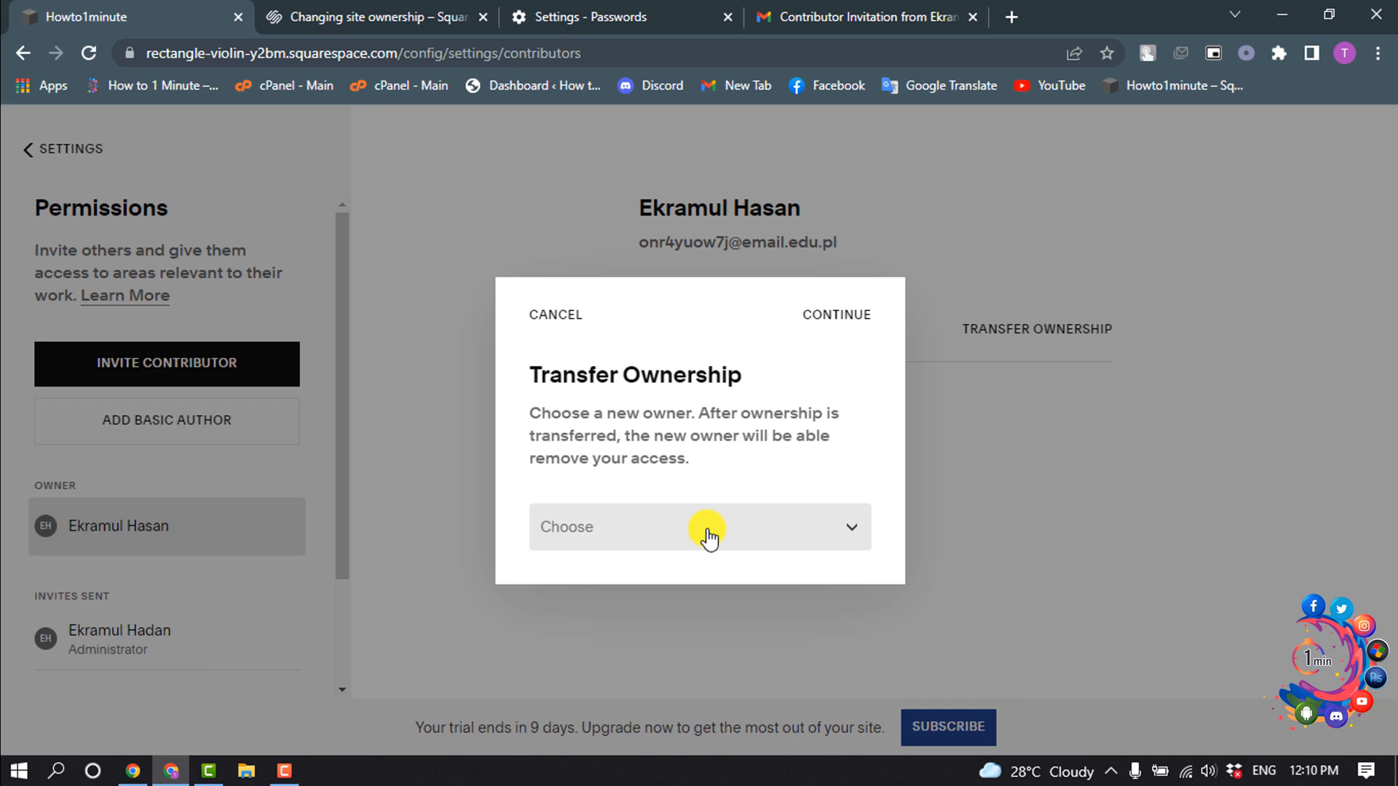
{"action": "mouse_move", "coordinate": [834, 315]}
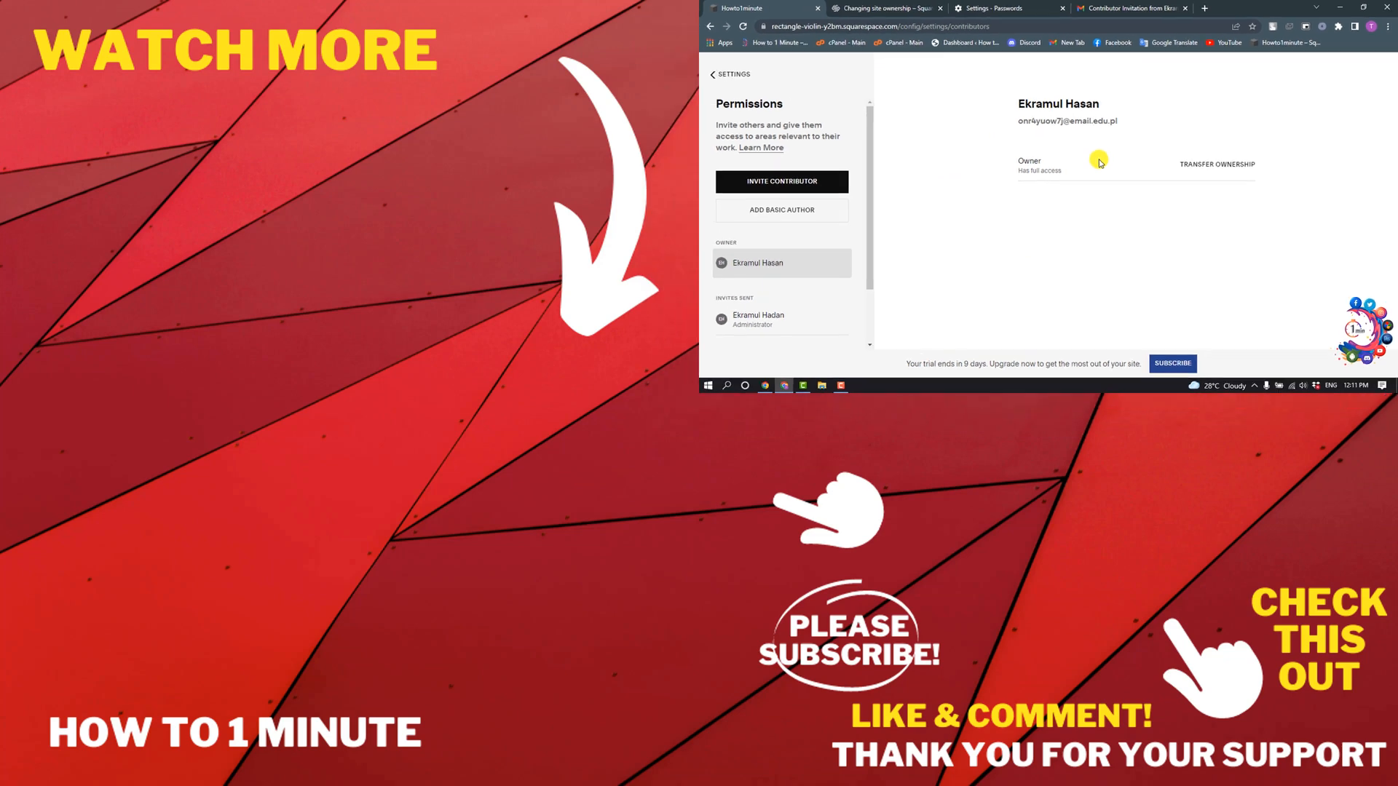
{"action": "mouse_move", "coordinate": [1105, 163]}
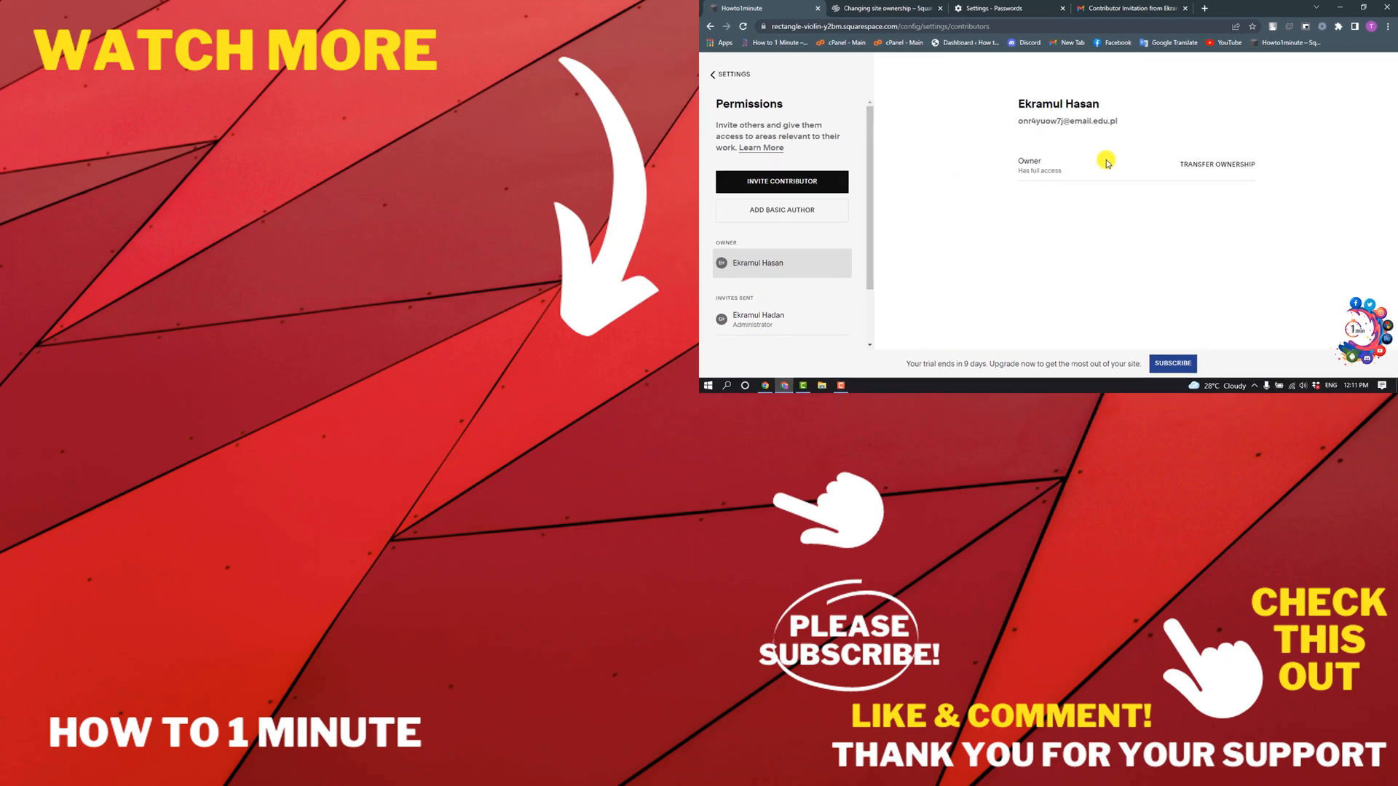